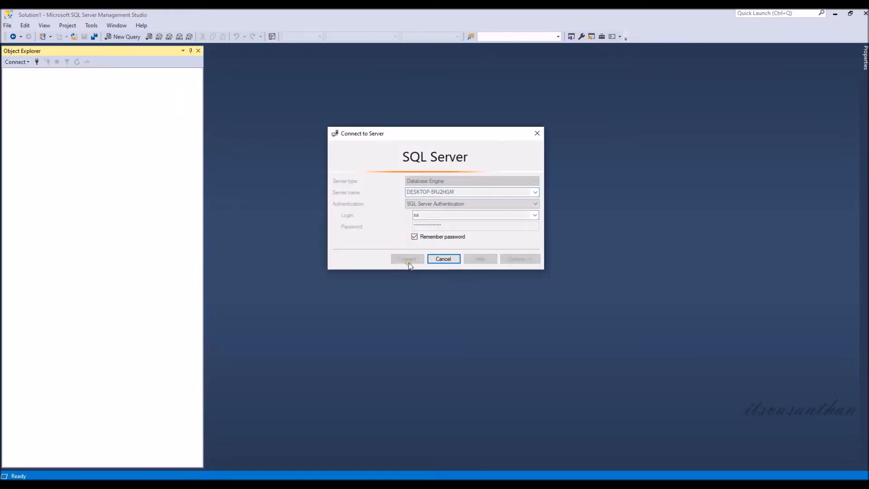
Step: Connect to the local SQL Server with the saved SQL Server Authentication credentials
click(406, 258)
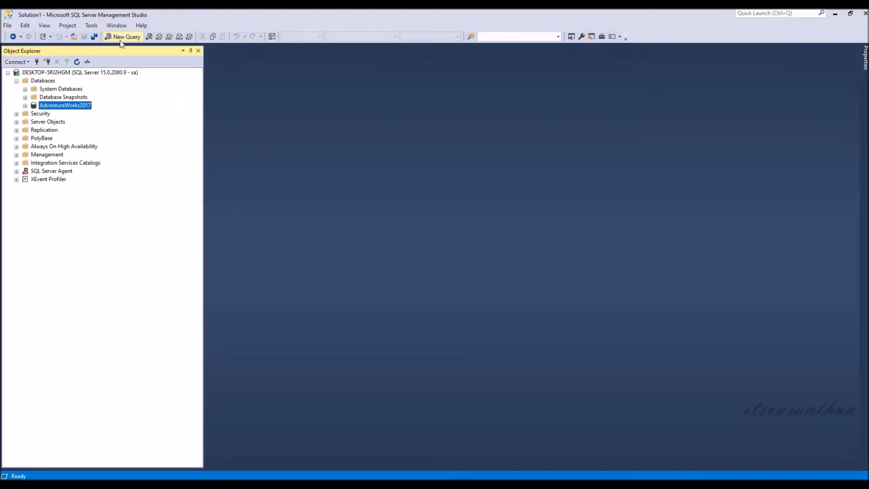
Step: In a new query, write CREATE TABLE DEMO_USER (EMP_NAME VARCHAR(100), PWD VARBINARY(500))
click(122, 36)
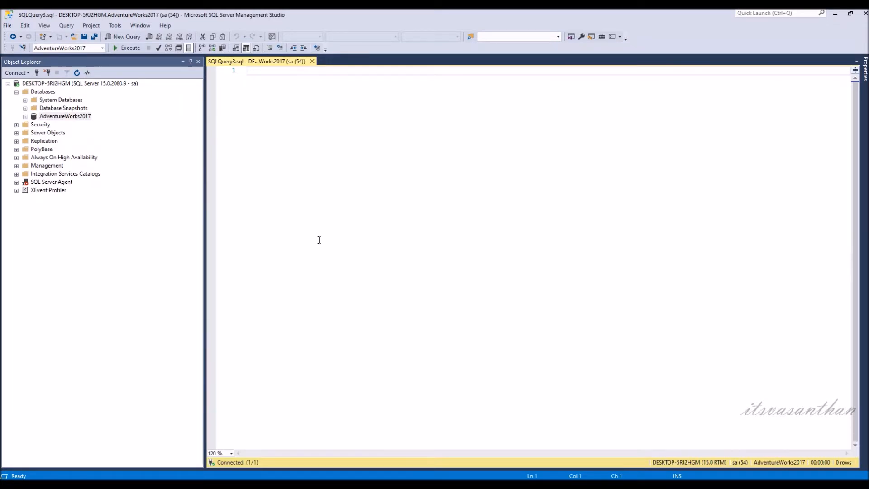
text(CREATE TABLE DEMO_US)
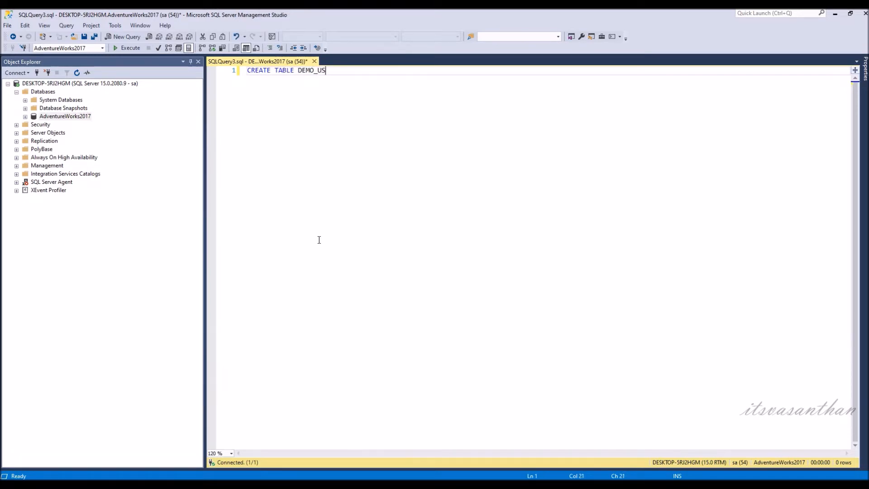
text(ER)
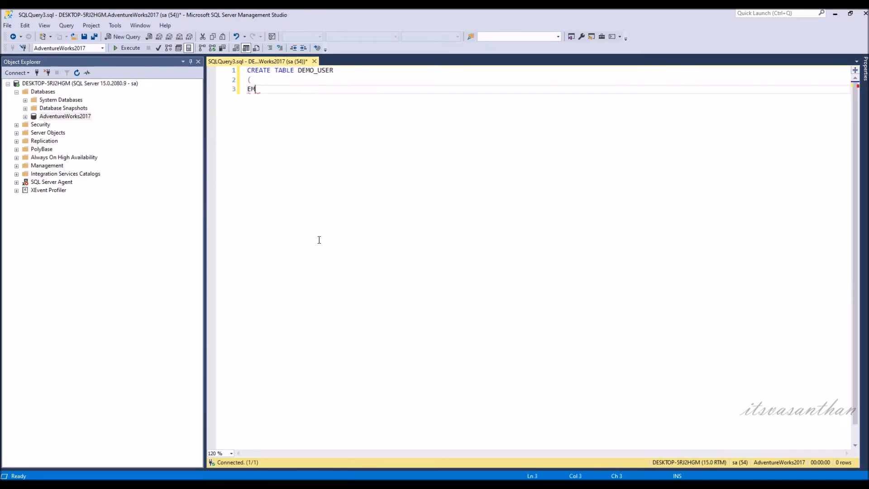
text(P_NAME)
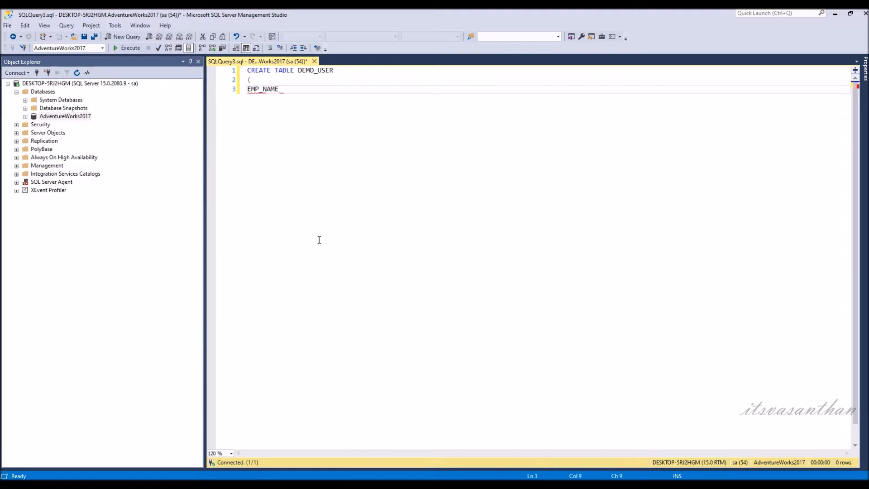
text(VARCHAR(100)
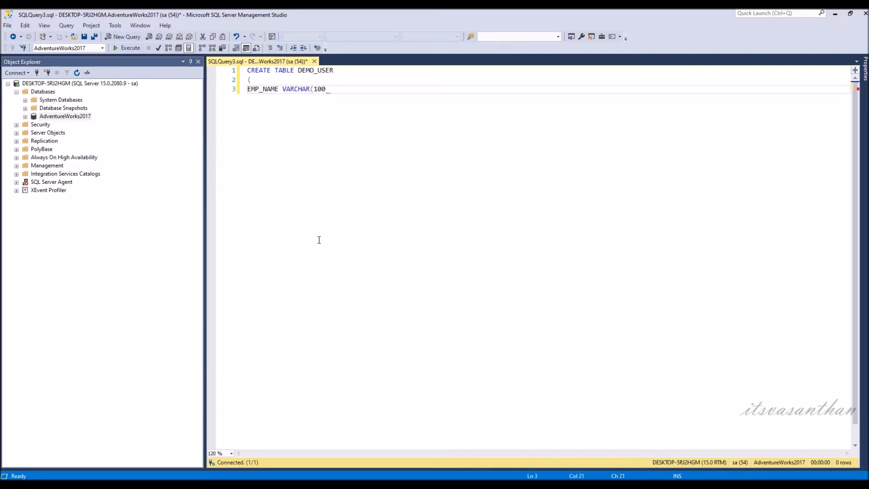
text(),\nPS)
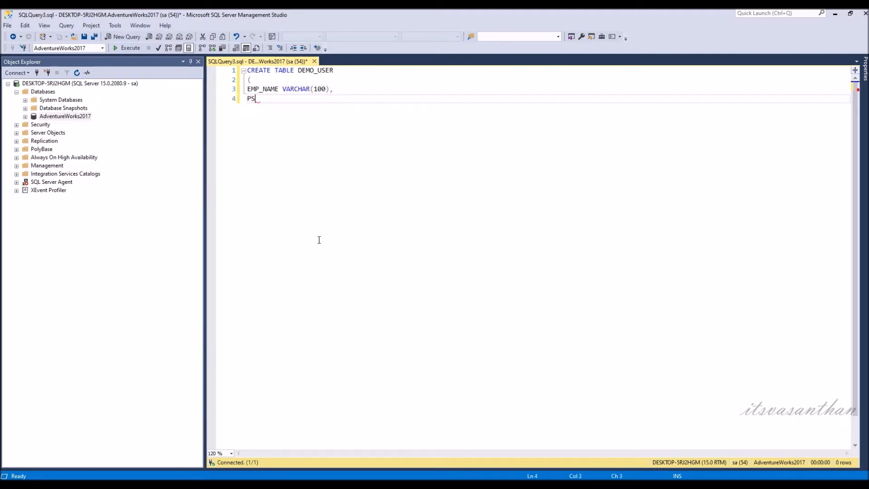
text(WD VAR)
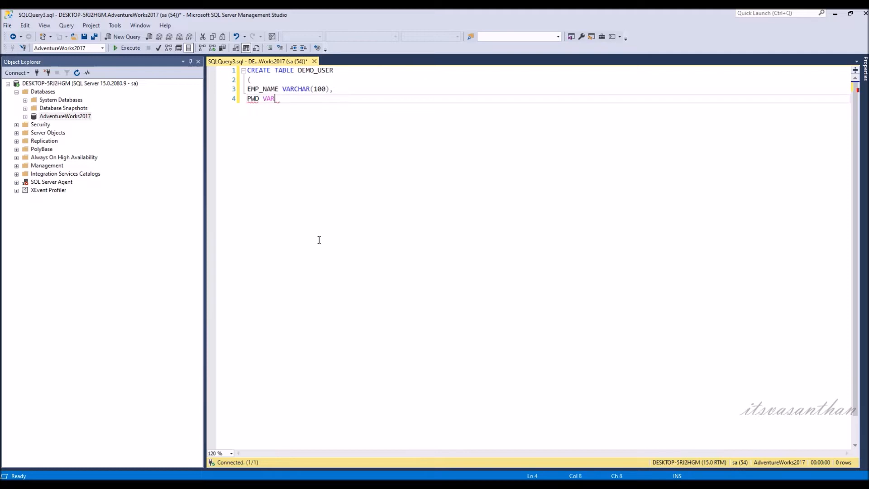
text(BINARY)
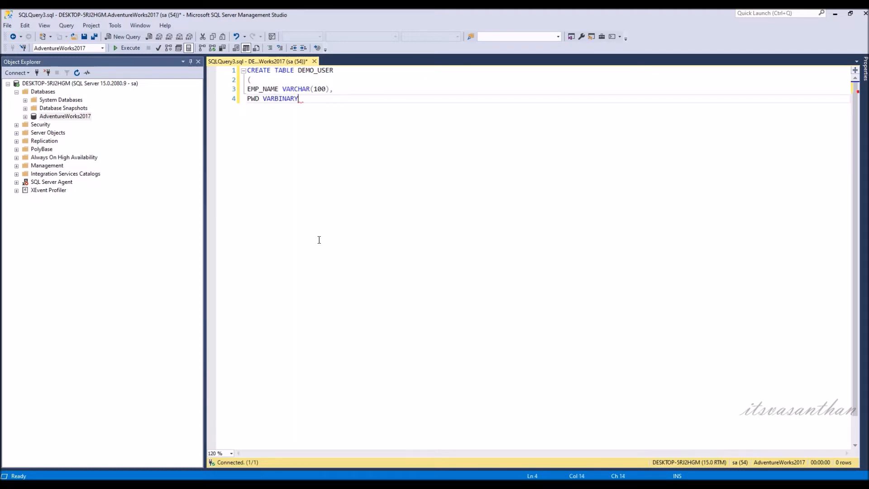
text((500))
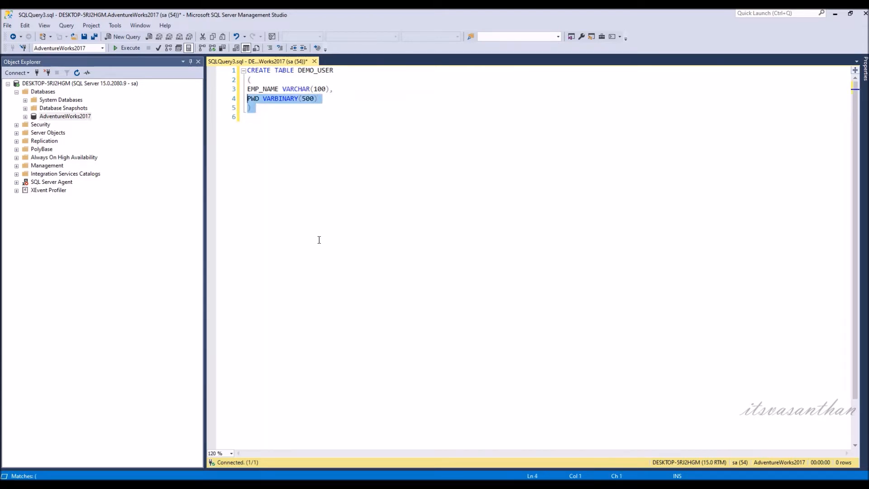
Step: Create the DEMO_USER table, then begin INSERT INTO DEMO_USER (EMP_NAME,PWD) VALUES('USER1'
click(129, 48)
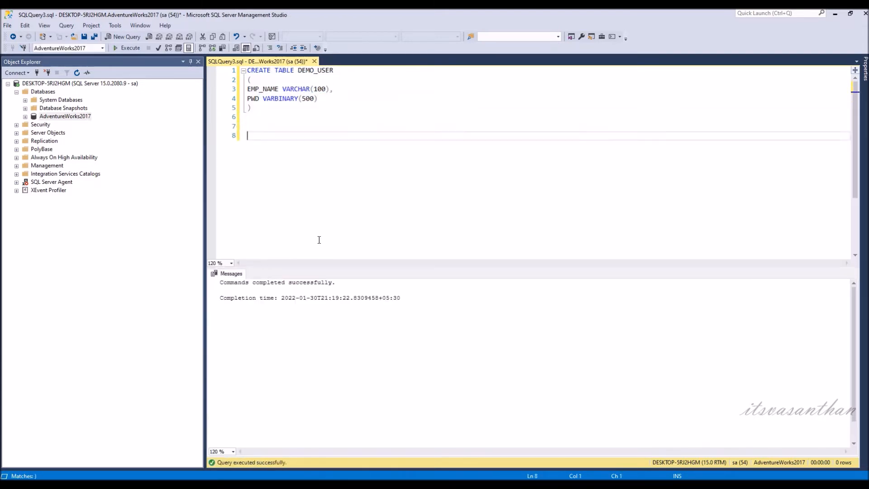
text(INSERT INTO D)
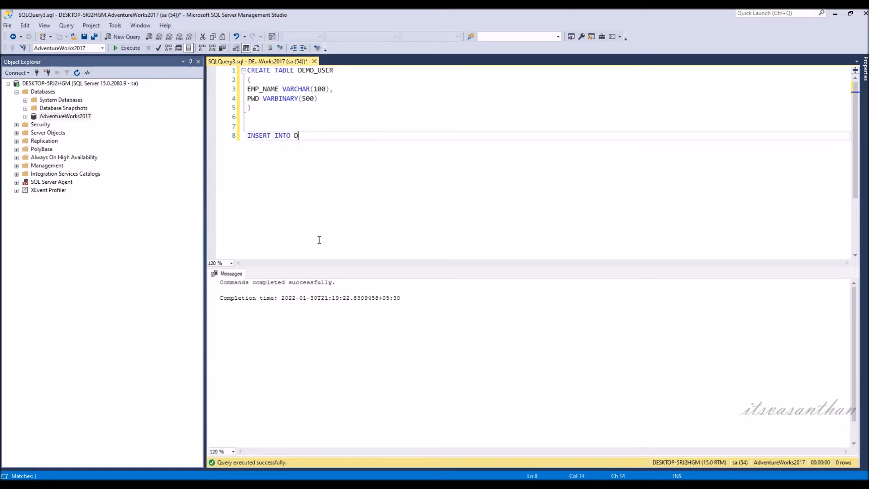
text(EMO_USER)
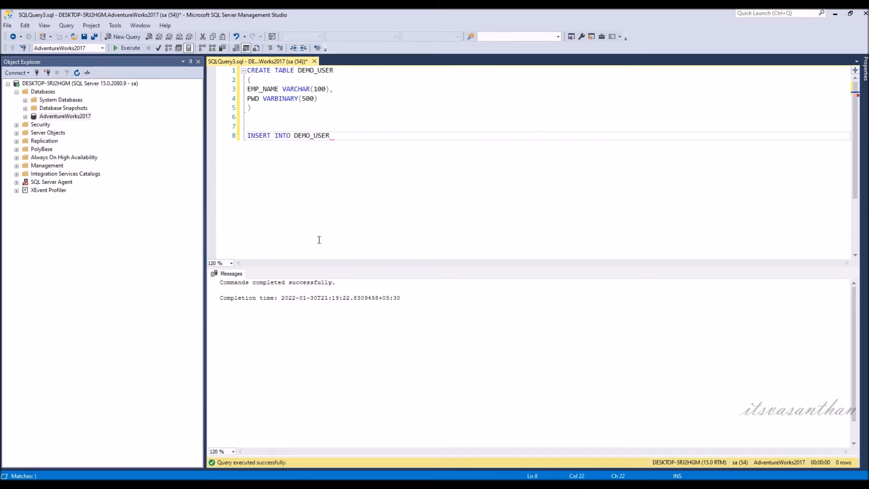
text((EMP_NAME)
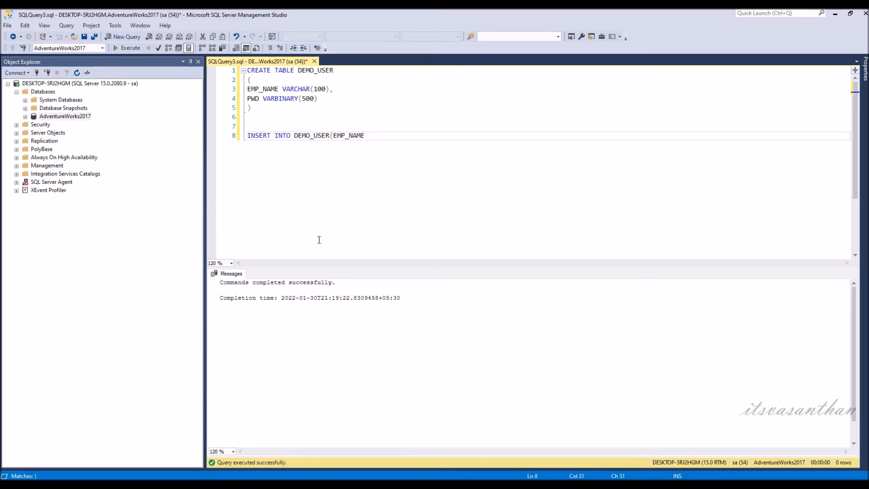
text(,PWD))
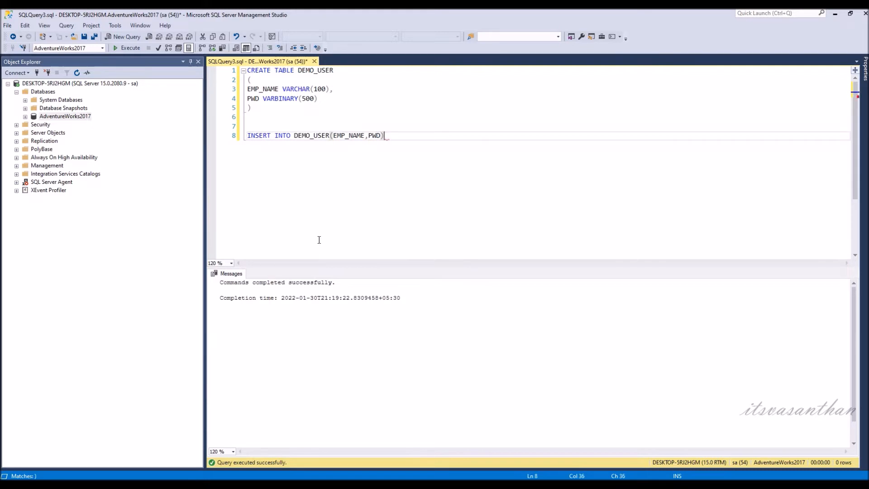
text(VALUES()
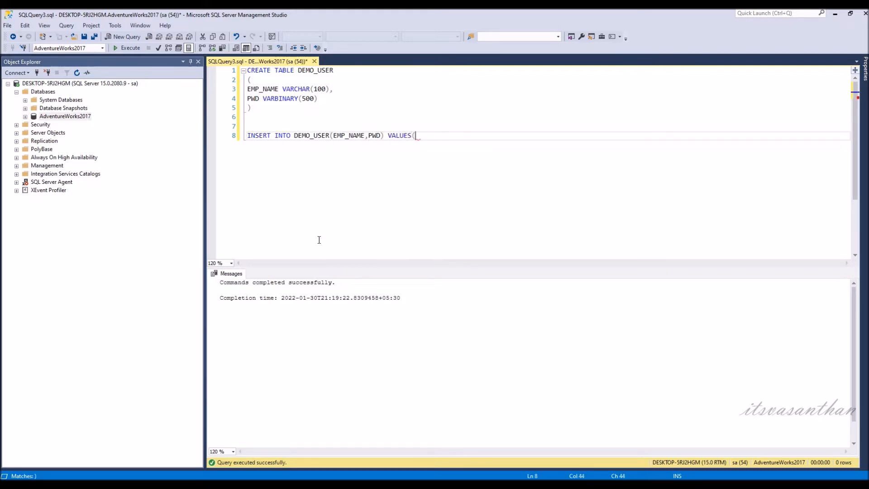
text(')
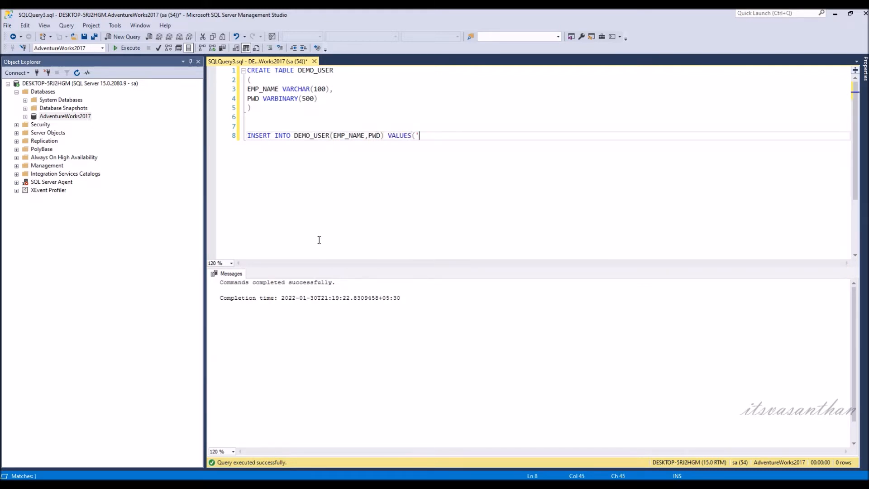
text(USER1)
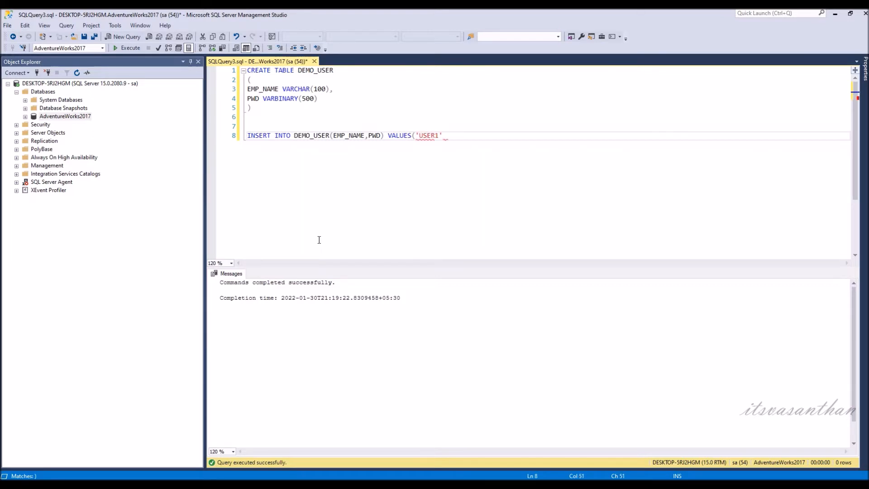
text(,ENCRYPTBYPASSPHRASE)
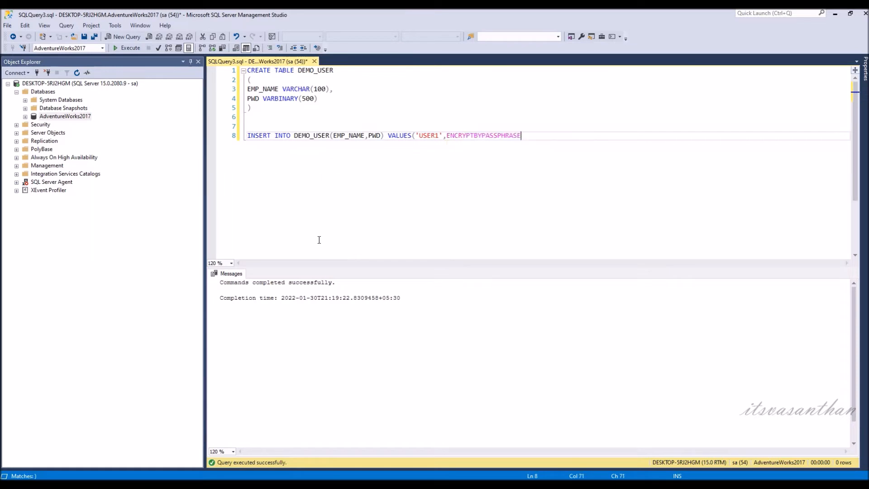
text(()
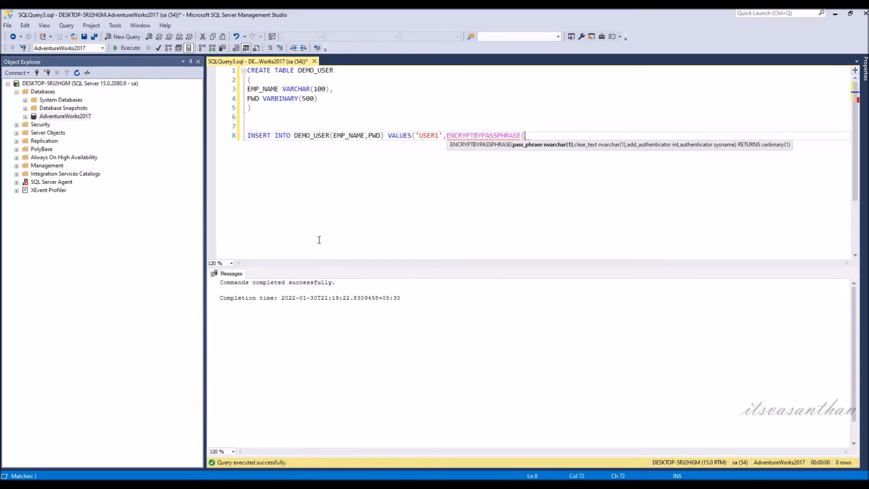
text(')
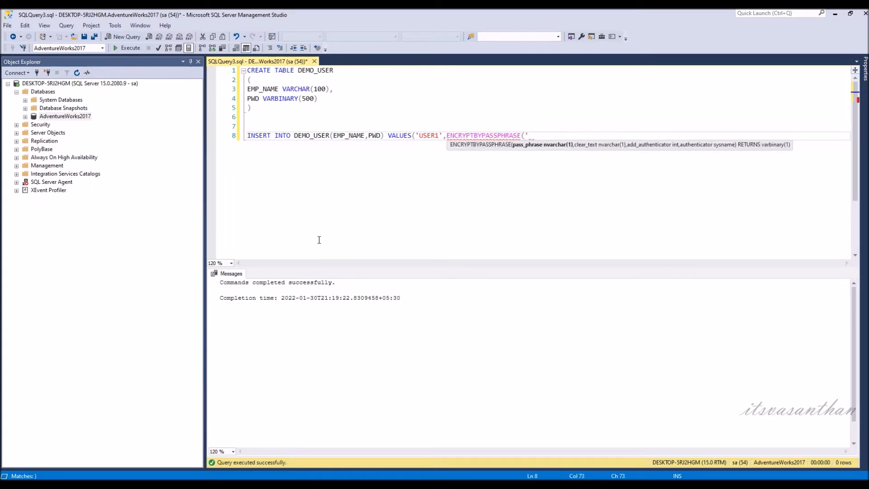
text(PWD')
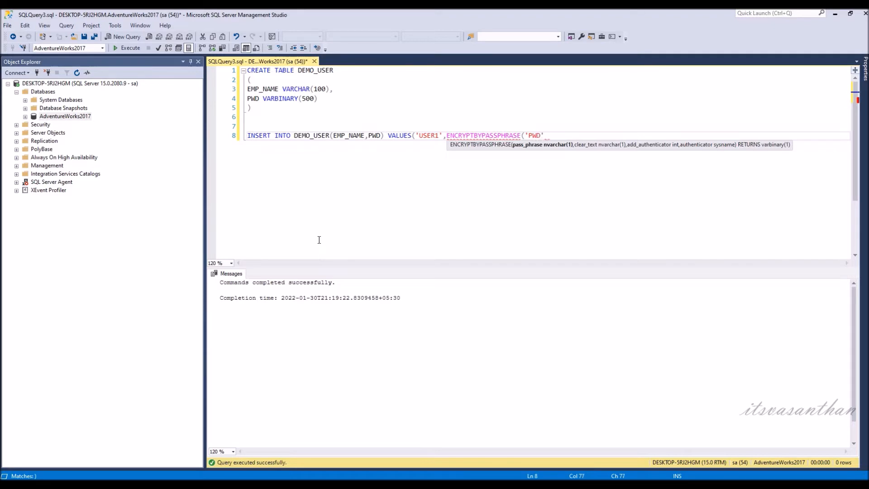
text(, ')
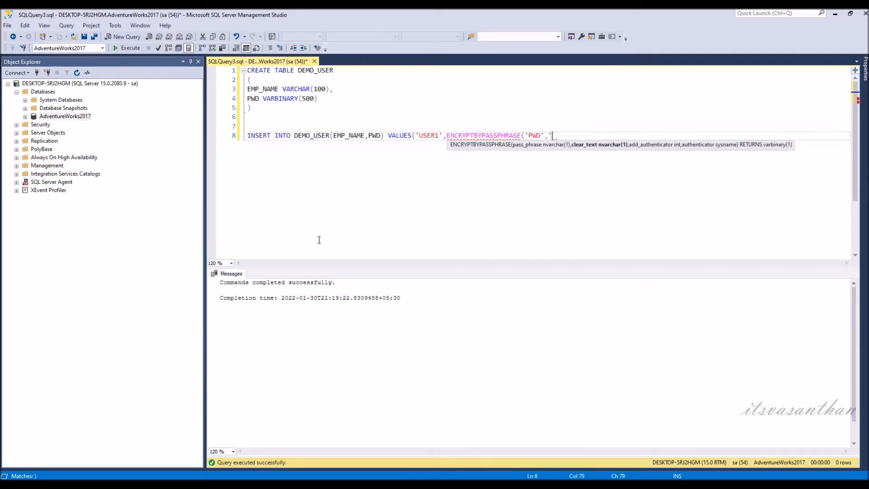
text('))
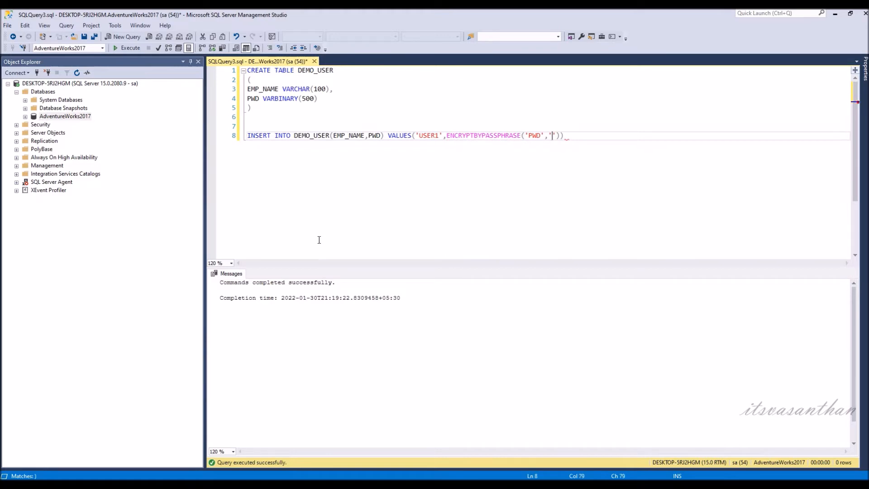
text(WEL)
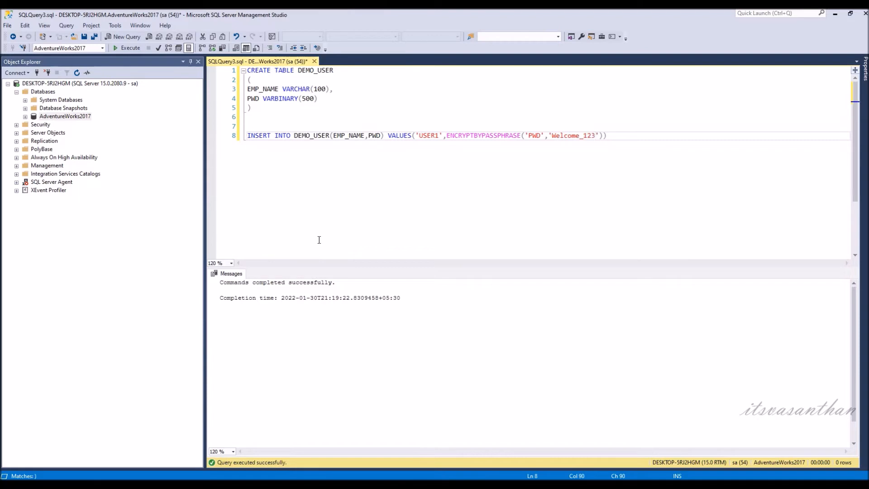
text(Welcome123_1)
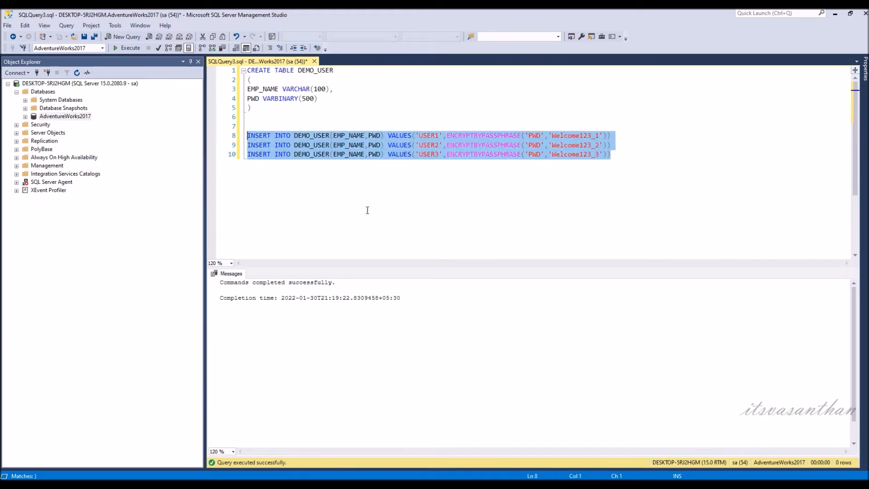
Step: Run SELECT * FROM DEMO_USER to show USER1–USER3 with binary ciphertext passwords
text(select * from  DEMO_USER)
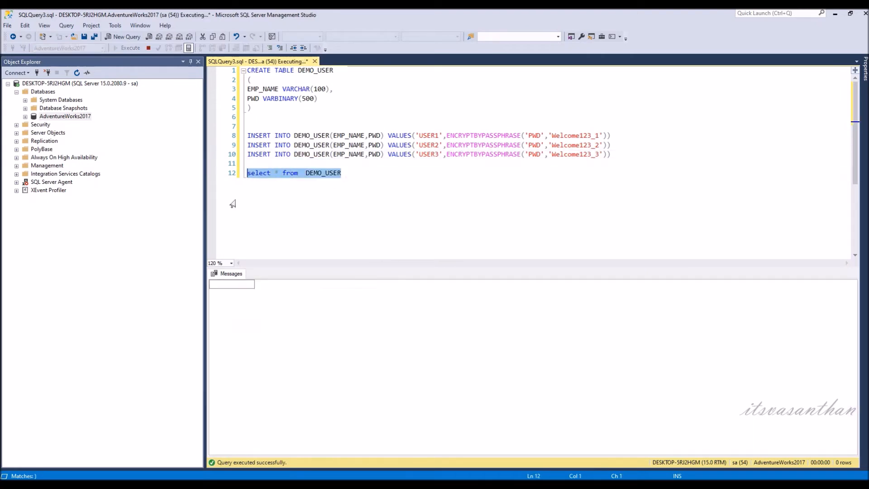
click(130, 48)
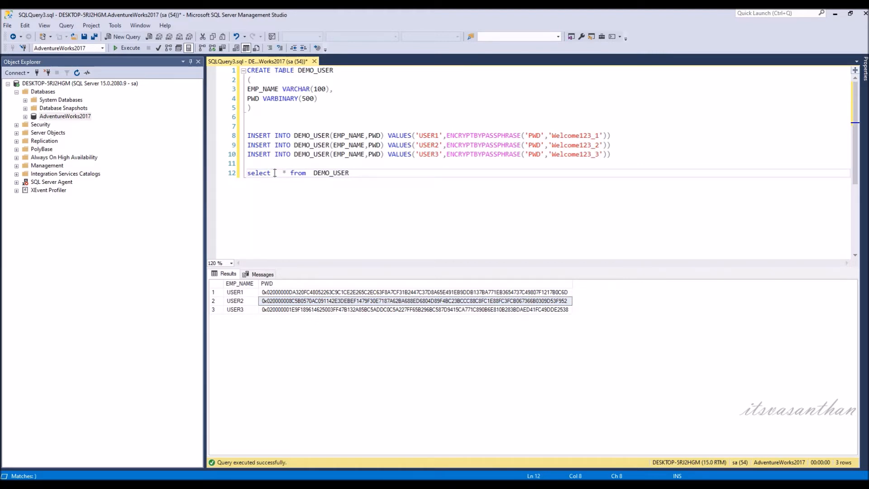
Step: Add CONVERT(varchar(200), DECRYPTBYPASSPHRASE('PWD', PWD)) AS DECRYPT_PWD to the SELECT
text(conve)
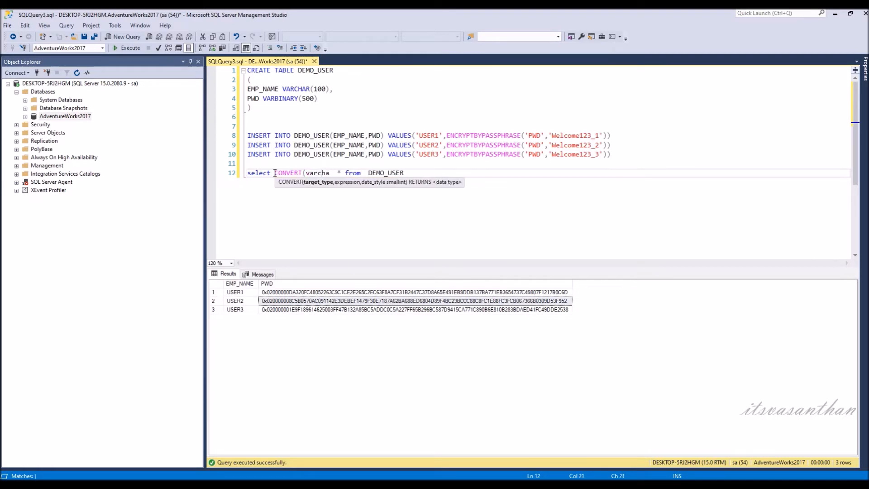
text(200))
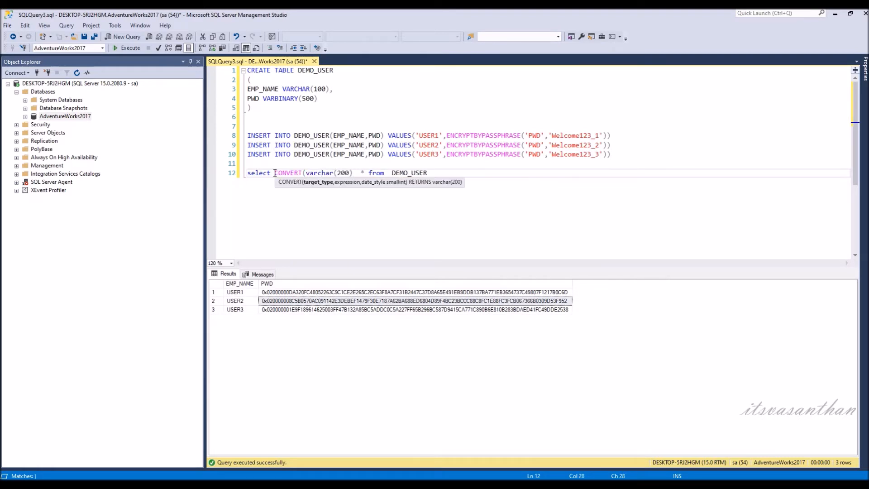
text(,d)
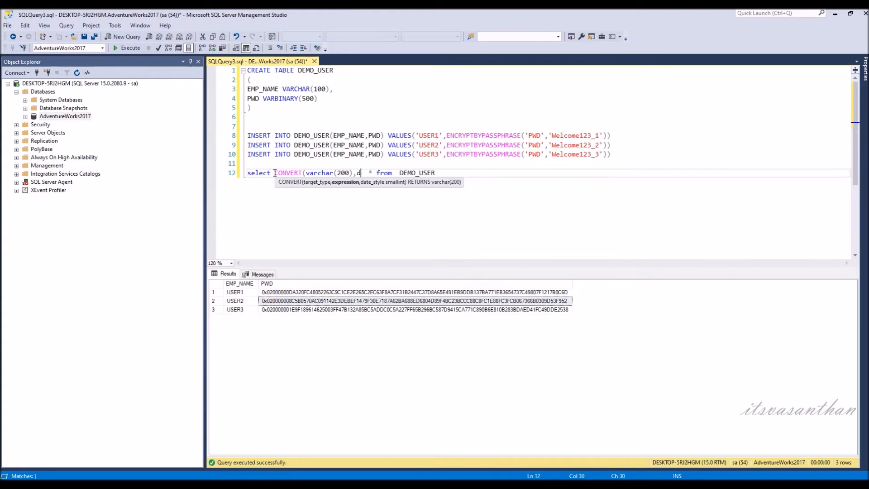
text(ECRYPTBYPAS)
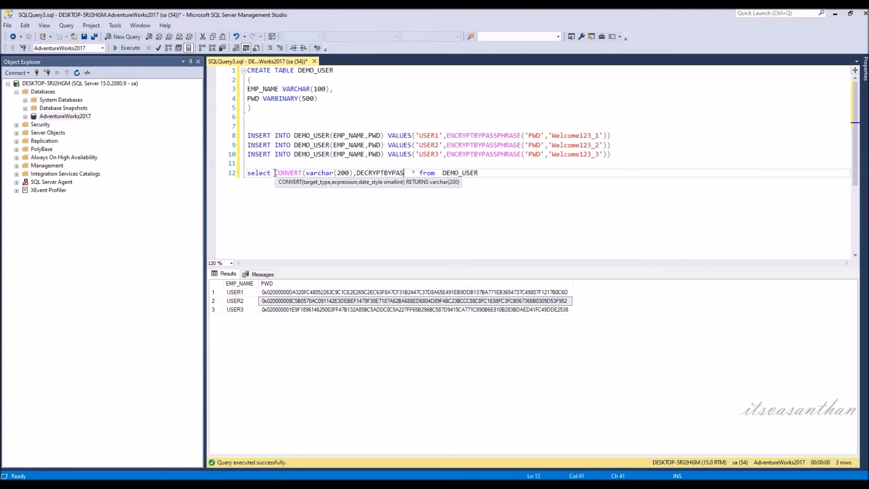
text(SPHRASE)
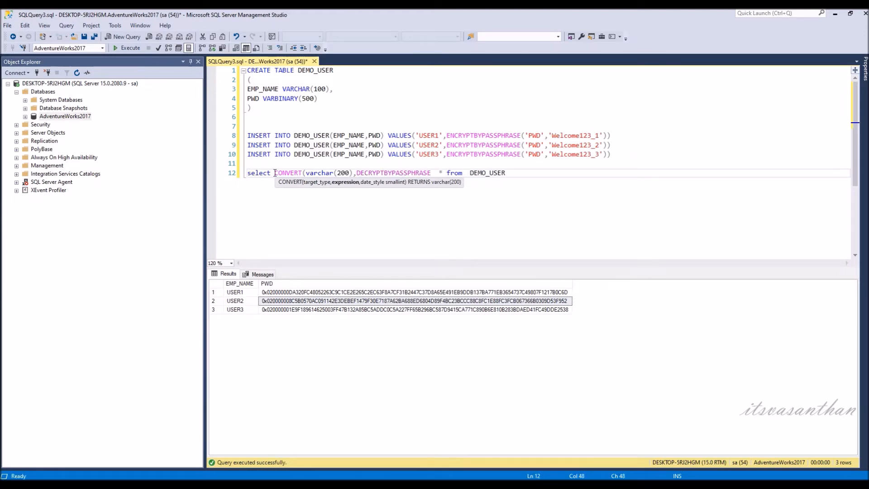
text(()
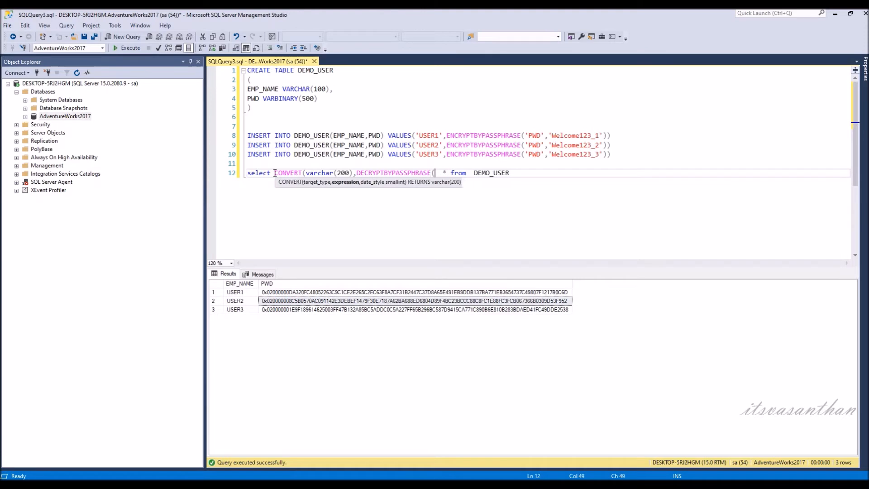
text('PWD',)
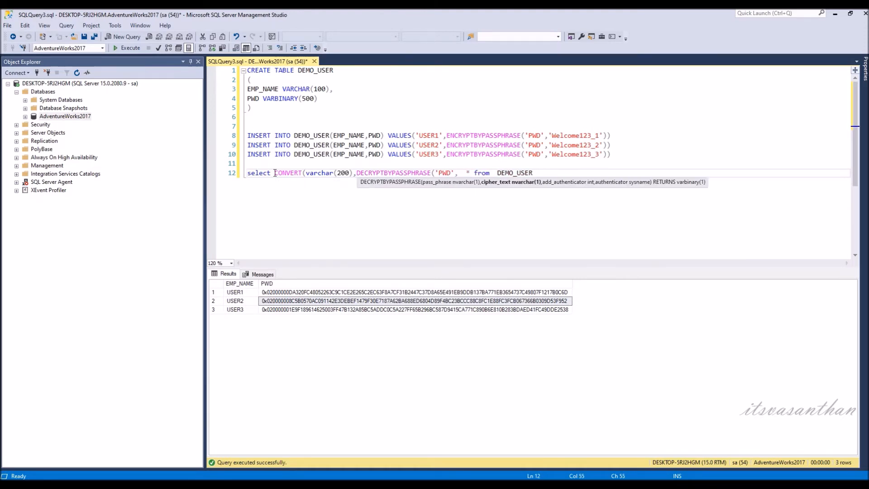
text(PWD))AS DECRYPT_)
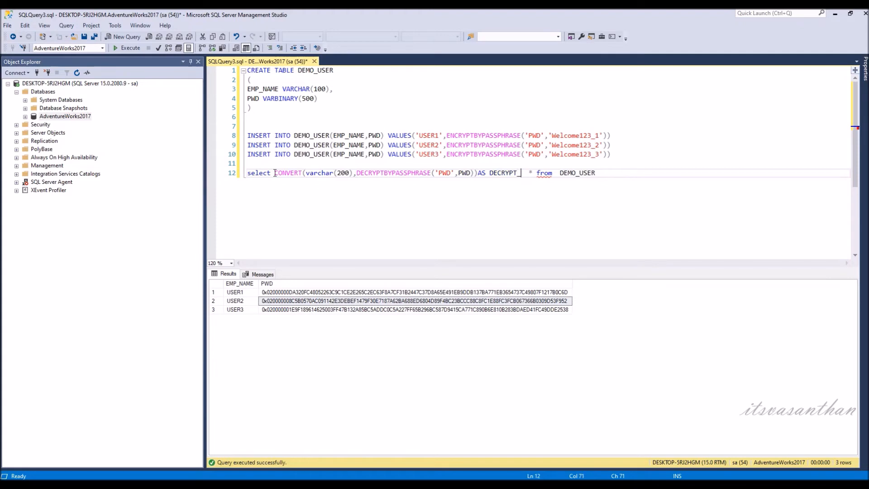
text(PWD)
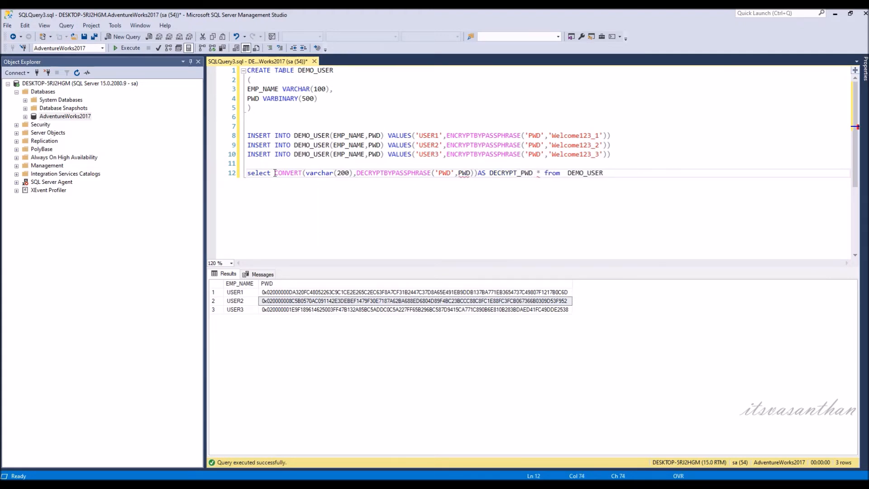
text(,)
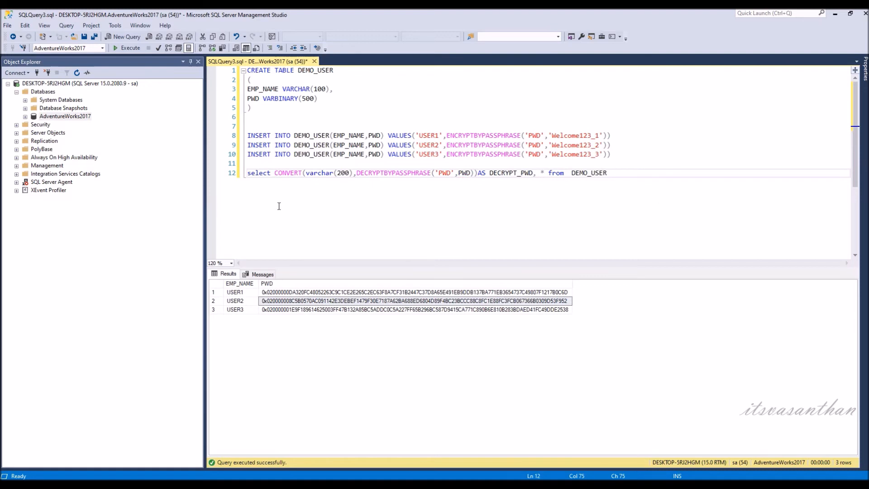
double_click(392, 172)
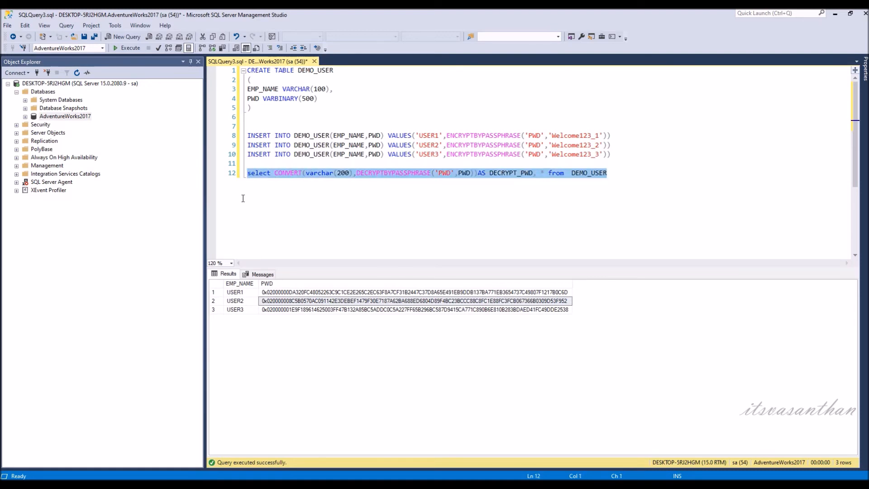
mouse_move(239, 202)
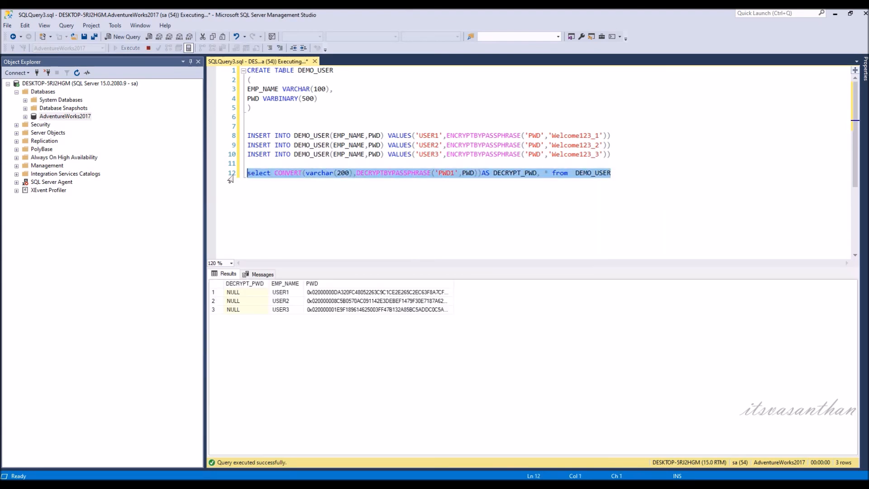
click(455, 173)
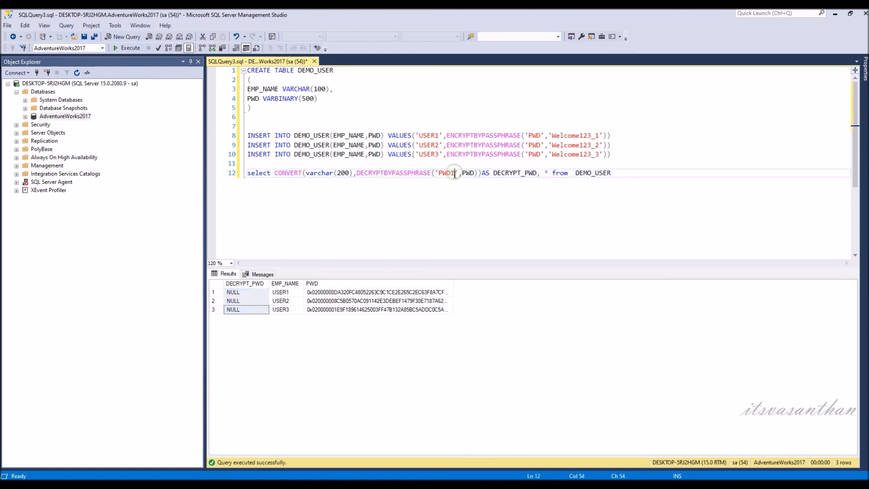
click(129, 48)
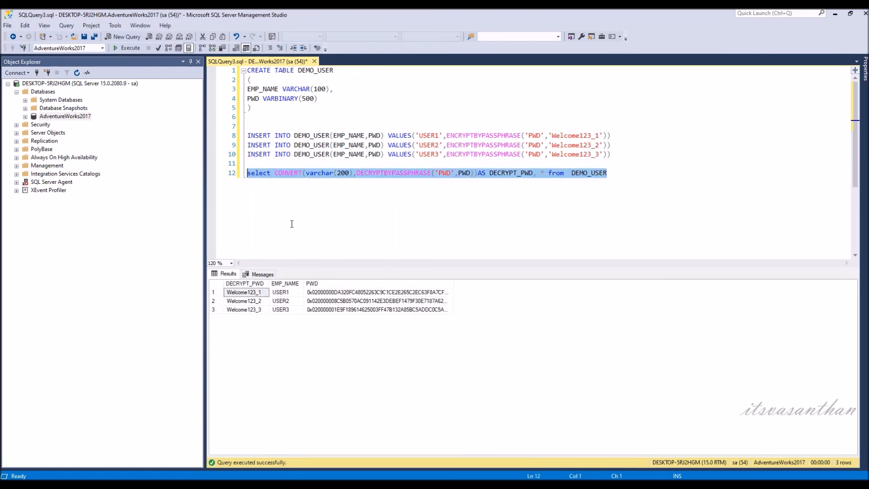